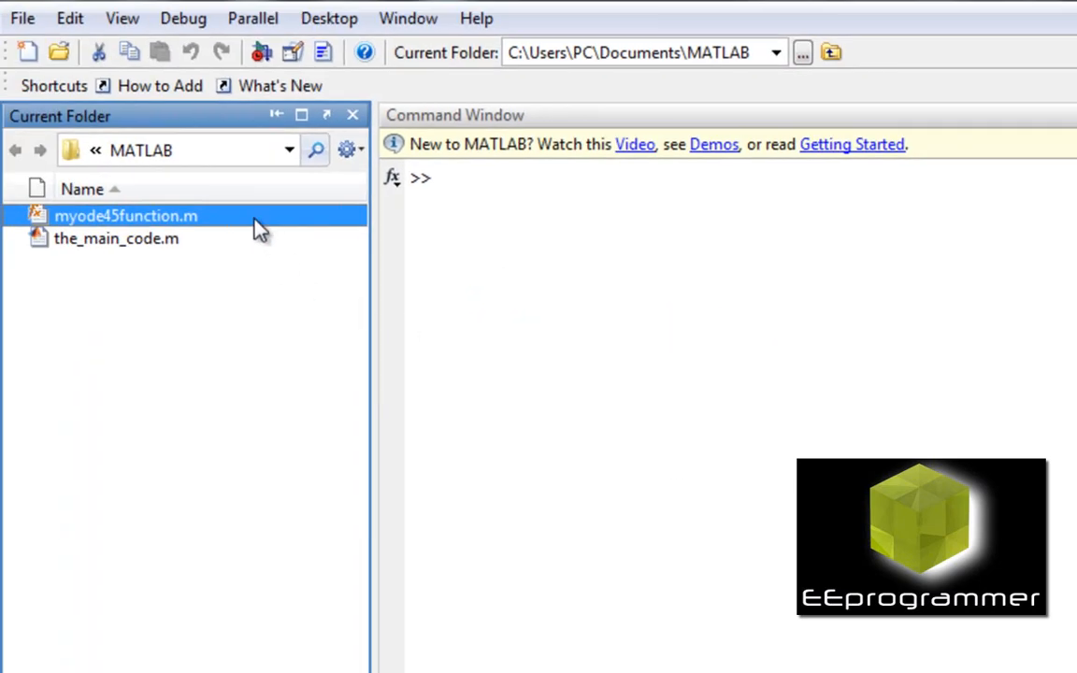
# - View myode45function.m, which defines dy_dt = -2*y+3 in terms of t and y
pyautogui.doubleClick(127, 217)
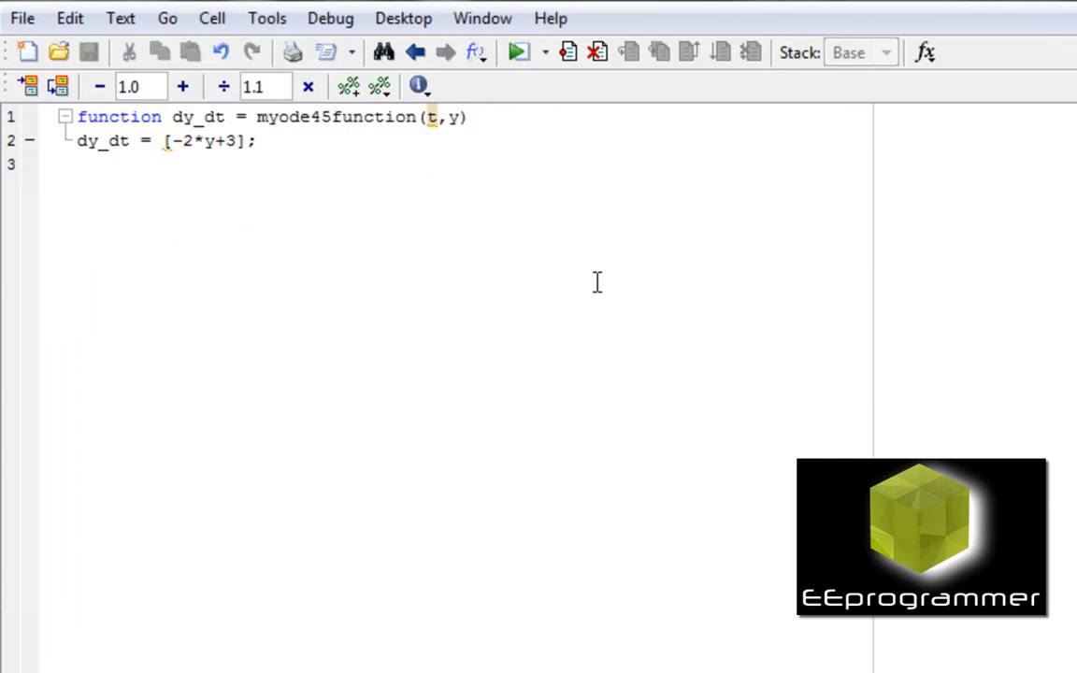
pyautogui.moveTo(161, 157)
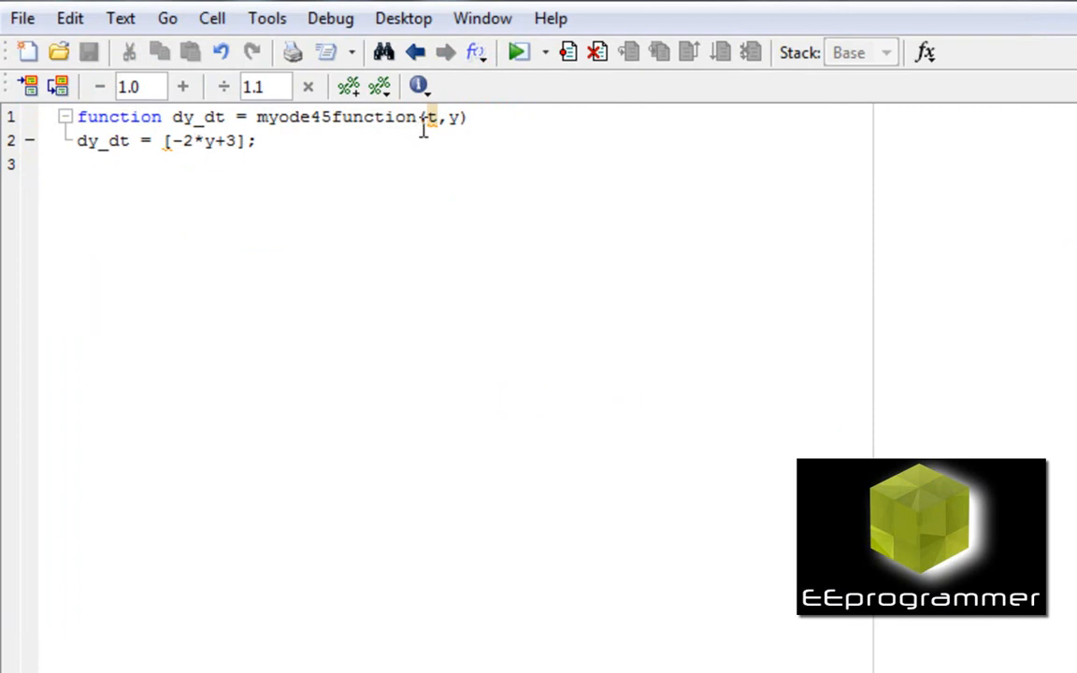
pyautogui.click(79, 164)
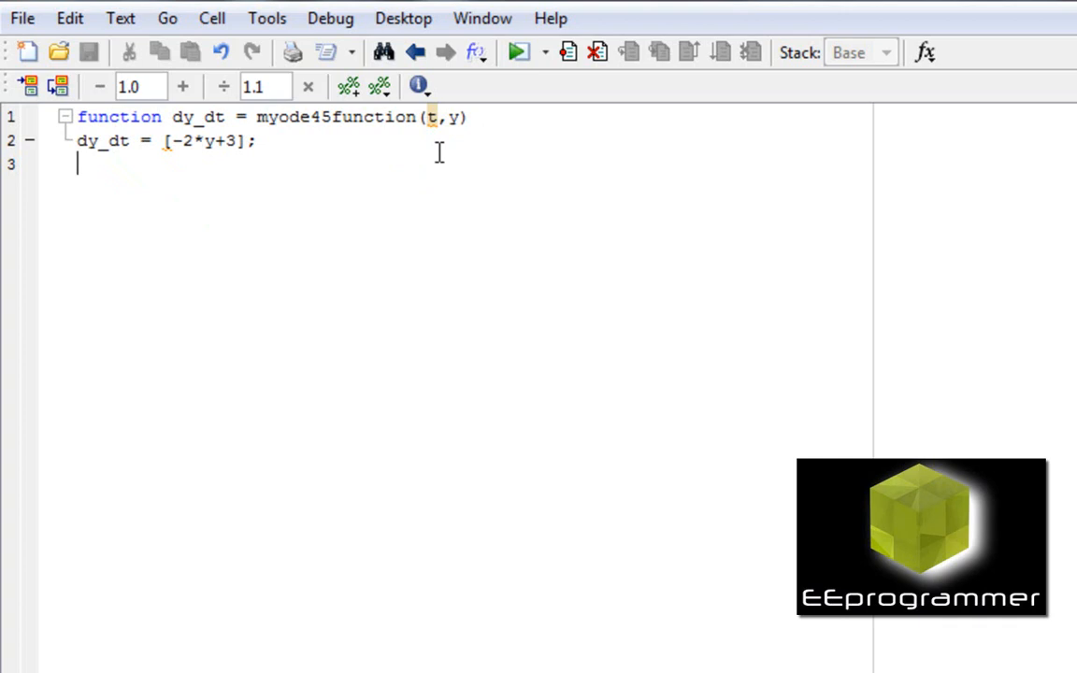
pyautogui.moveTo(97, 165)
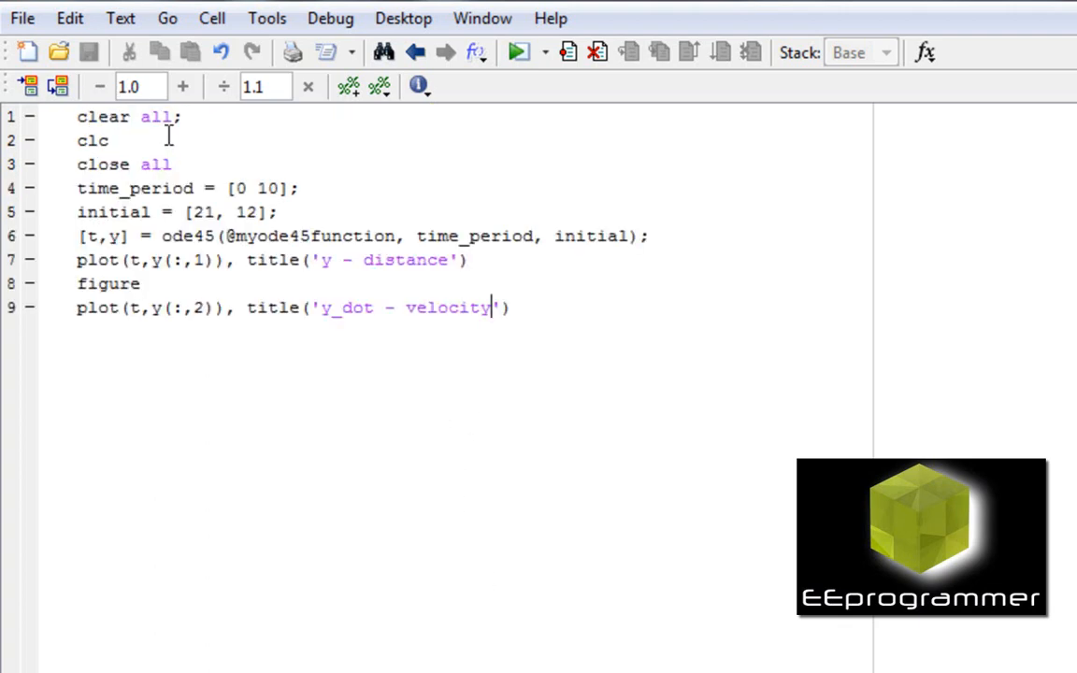
# - Highlight the workspace-reset lines (clear all, clc, close all) in the_main_code.m
pyautogui.moveTo(77, 116); pyautogui.dragTo(172, 165)
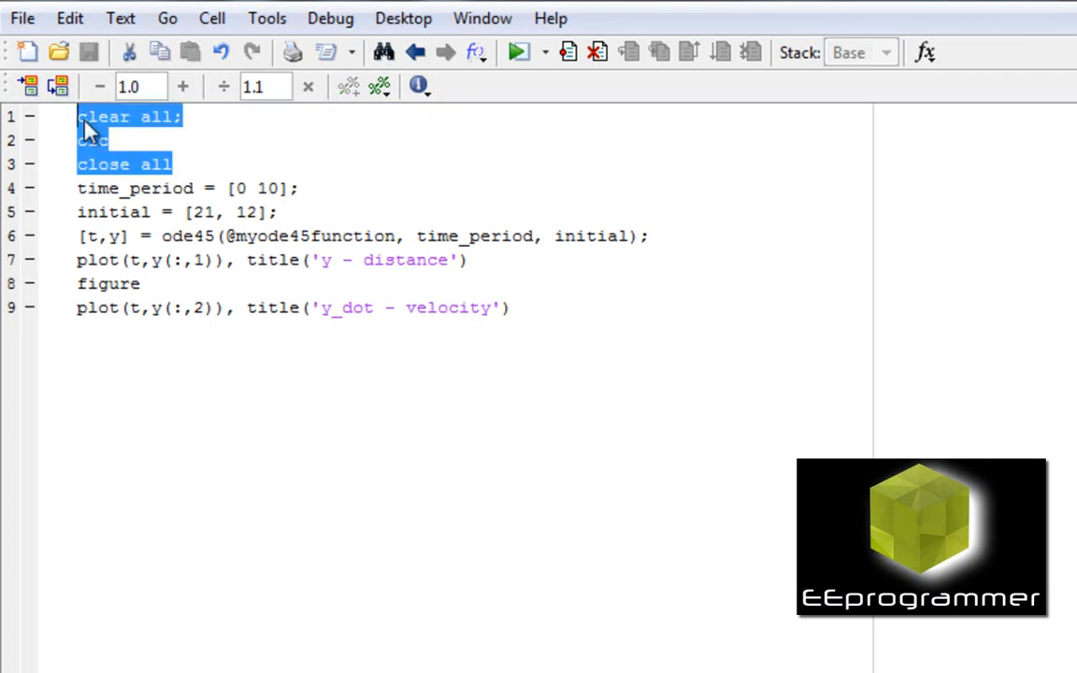
pyautogui.click(110, 140)
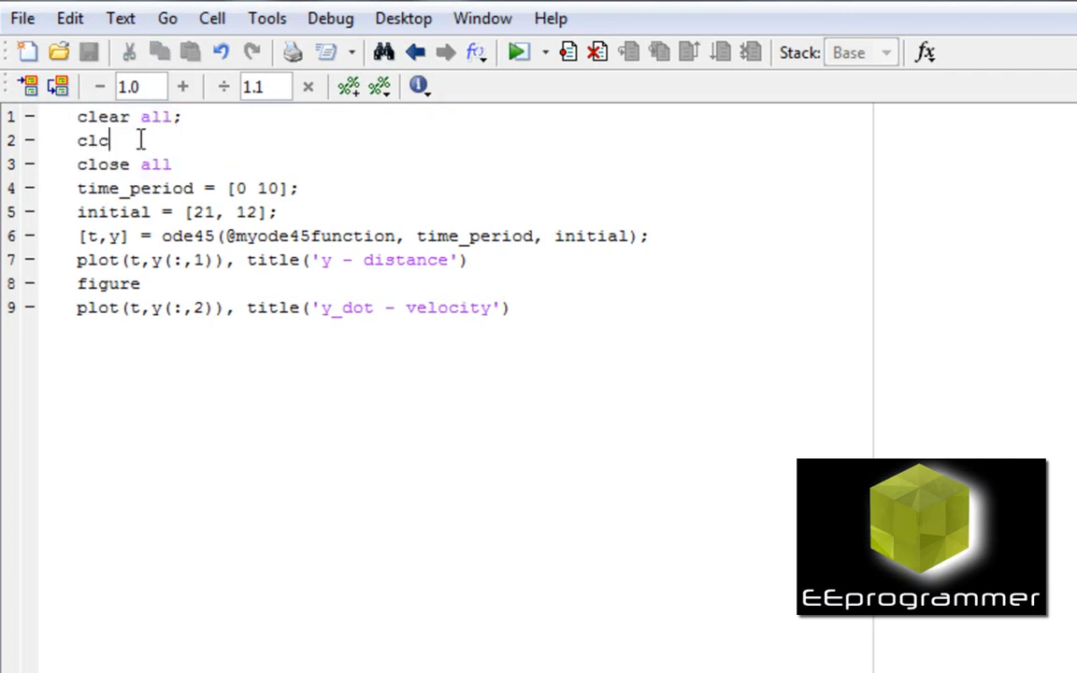
pyautogui.moveTo(210, 178)
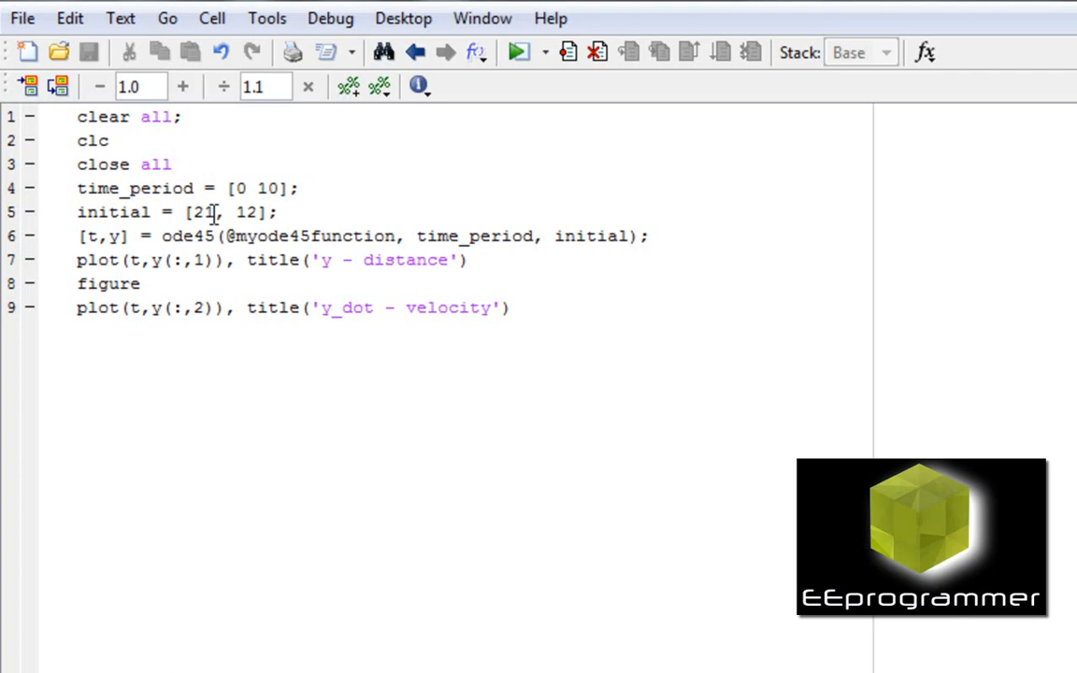
pyautogui.click(172, 165)
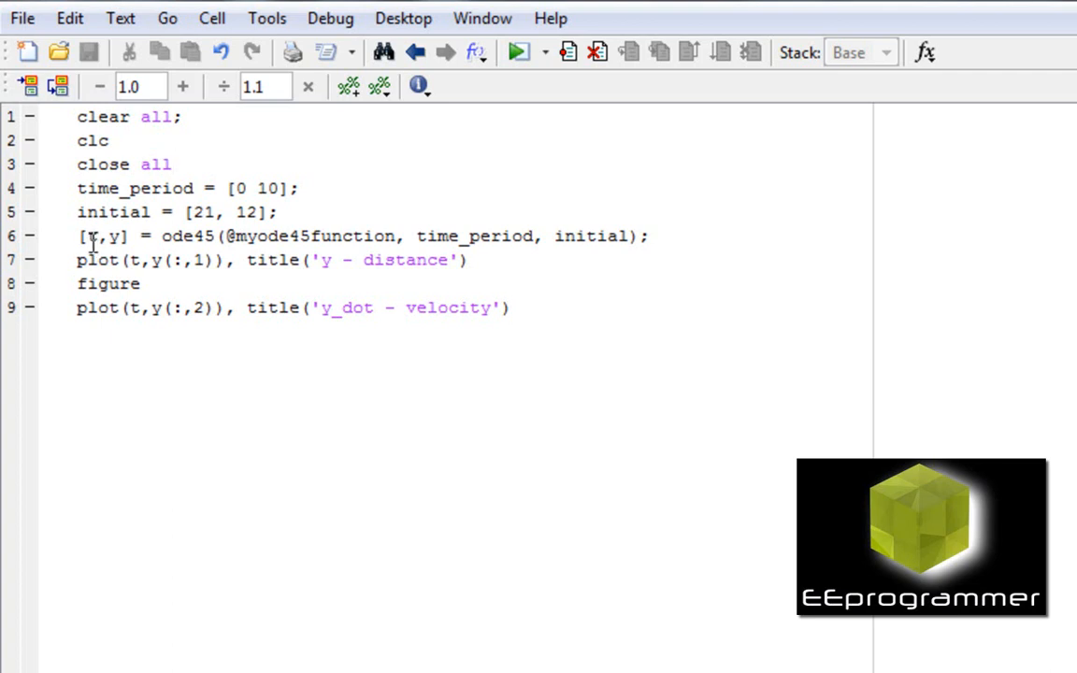
pyautogui.click(172, 165)
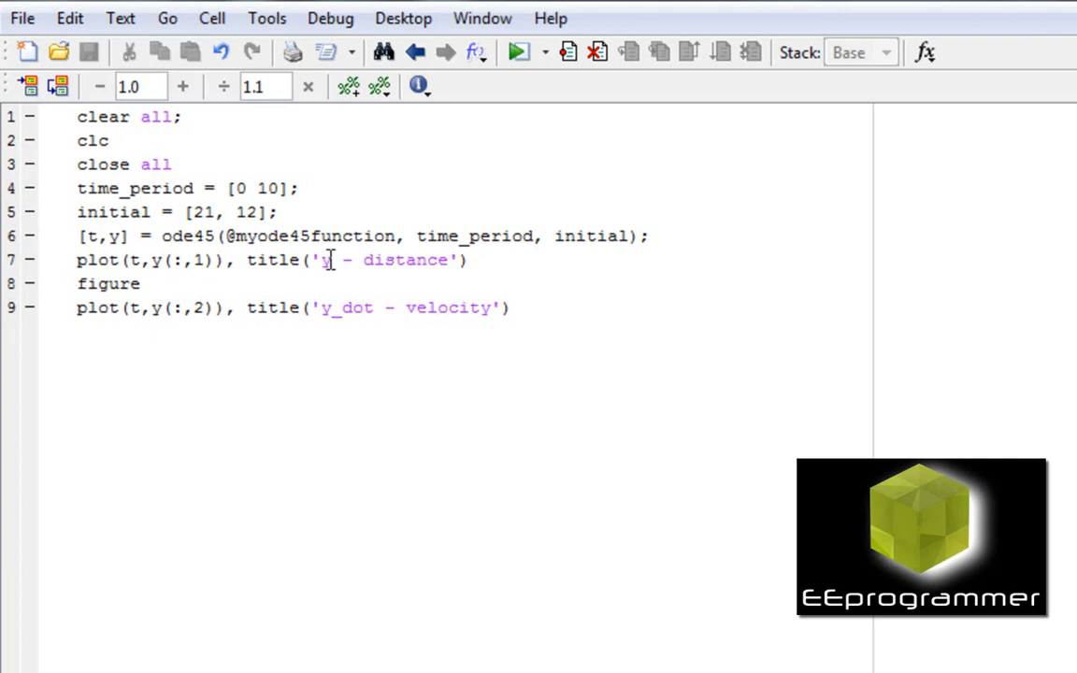
pyautogui.moveTo(447, 236)
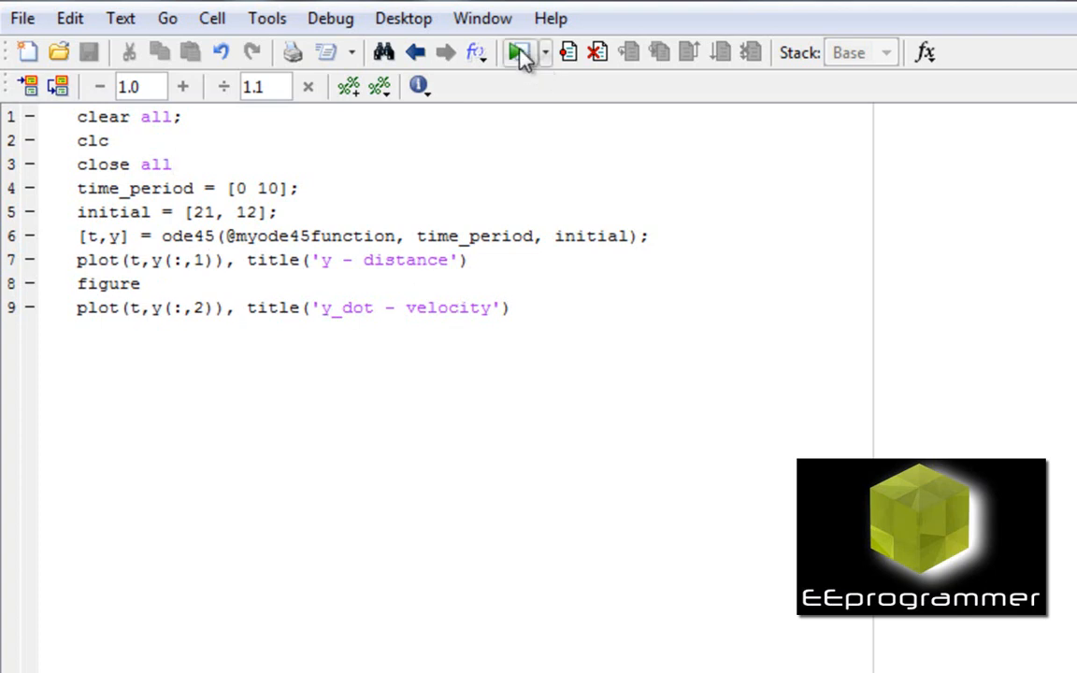
# - Run the_main_code.m to produce the 'y - distance' and 'y_dot - velocity' figures over 0–10
pyautogui.click(520, 52)
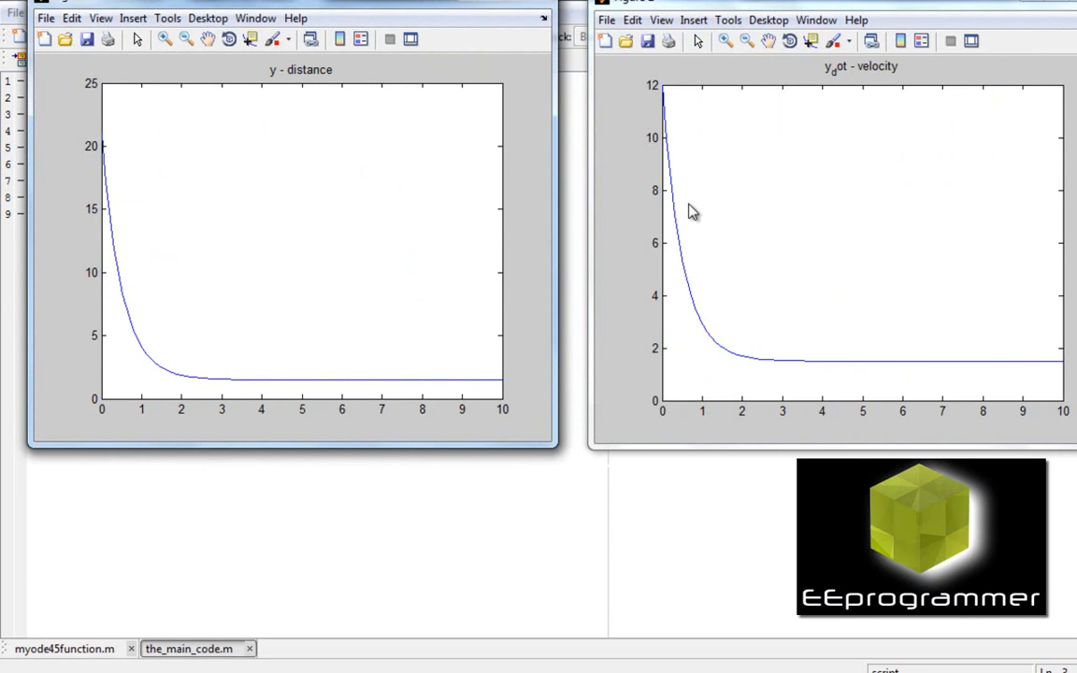
pyautogui.moveTo(284, 232)
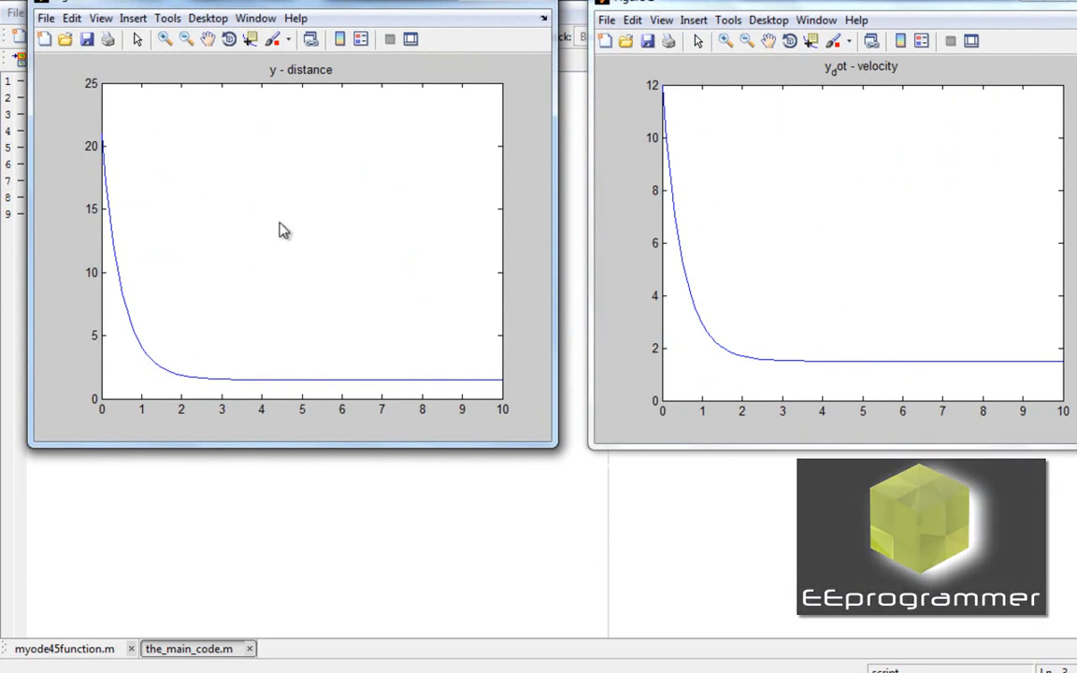